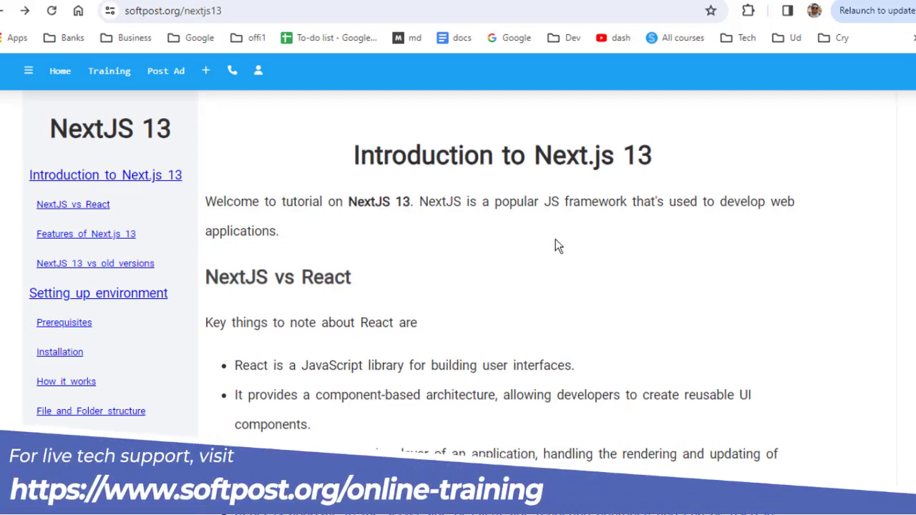
{"action": "scroll", "scroll_direction": "down", "scroll_amount": 3}
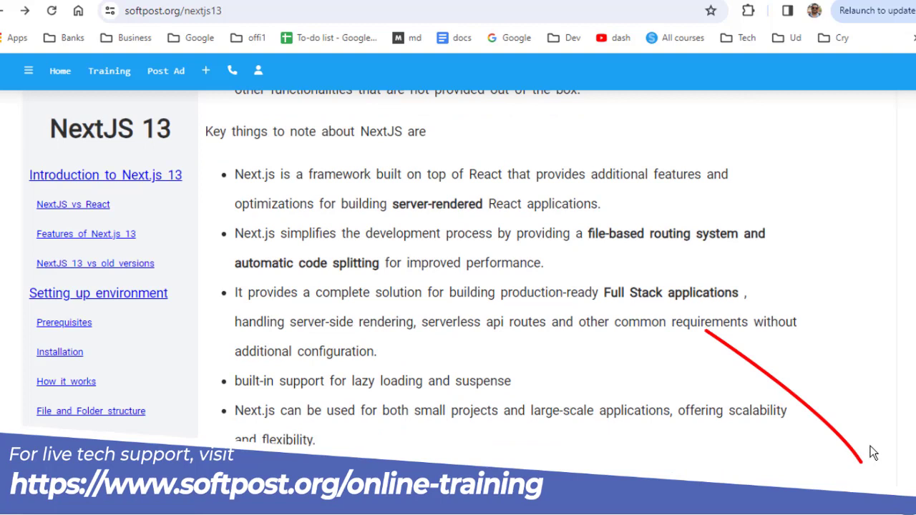
{"action": "scroll", "scroll_direction": "down", "scroll_amount": 3}
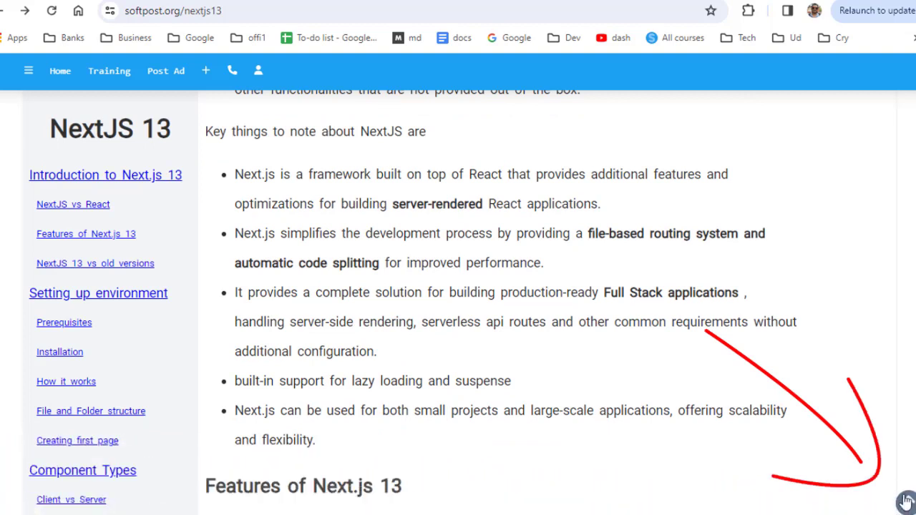
{"action": "mouse_move", "coordinate": [814, 469]}
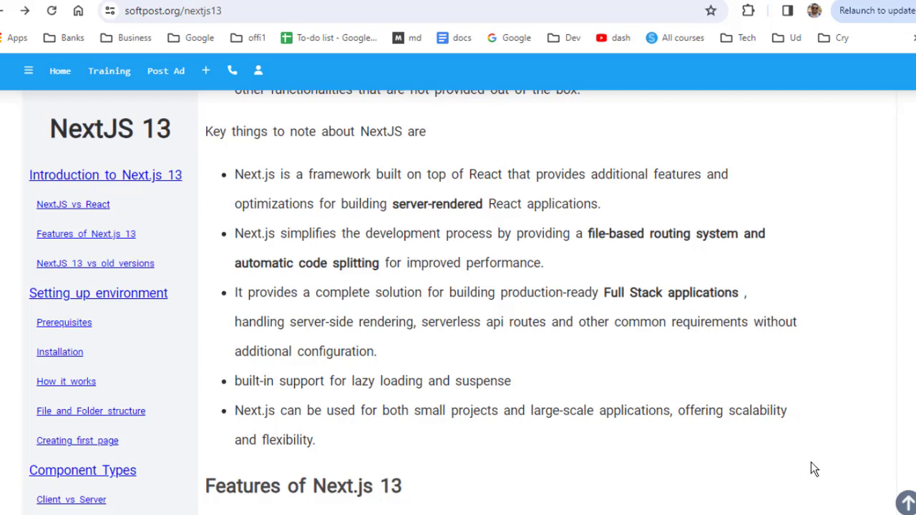
{"action": "mouse_move", "coordinate": [863, 505]}
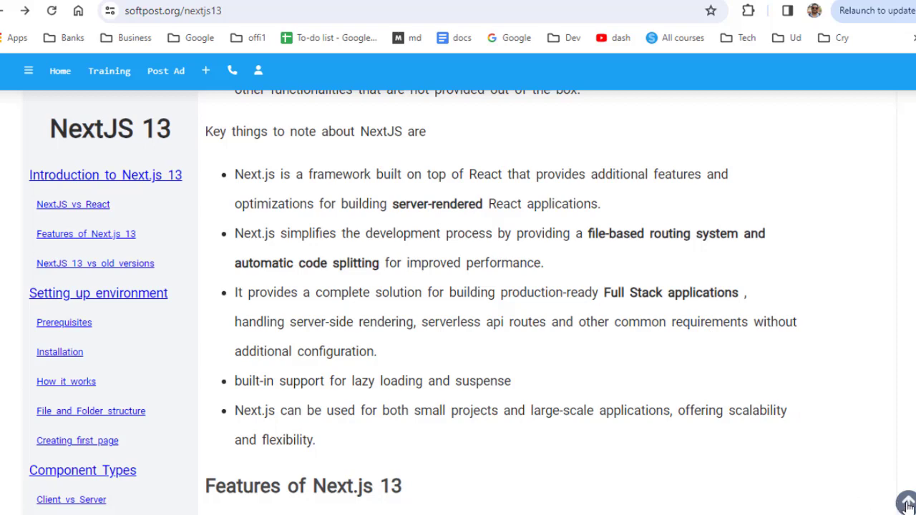
{"action": "left_click", "coordinate": [105, 174]}
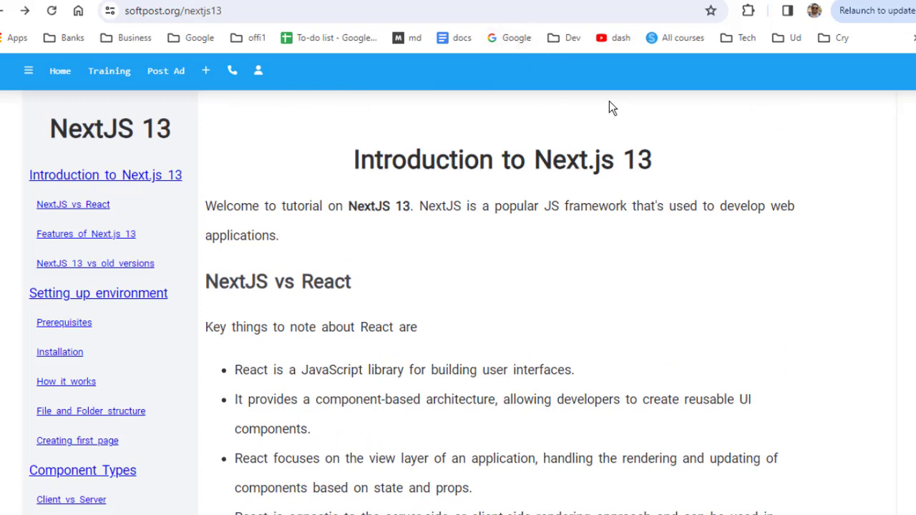
{"action": "mouse_move", "coordinate": [643, 235]}
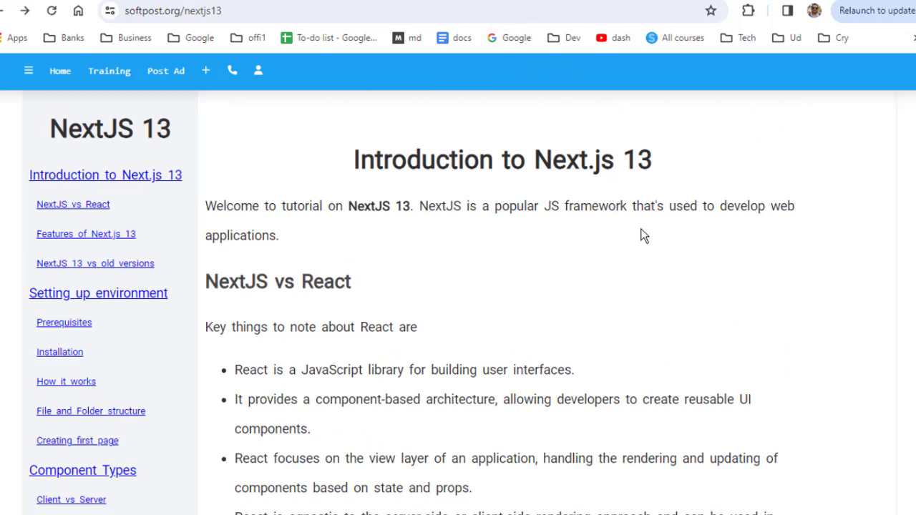
{"action": "key", "text": "alt+tab"}
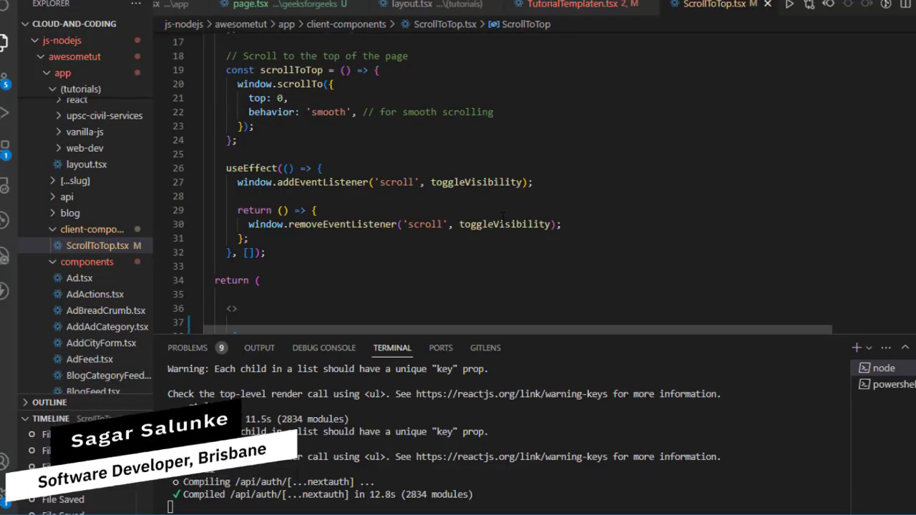
{"action": "scroll", "scroll_direction": "down", "scroll_amount": 3}
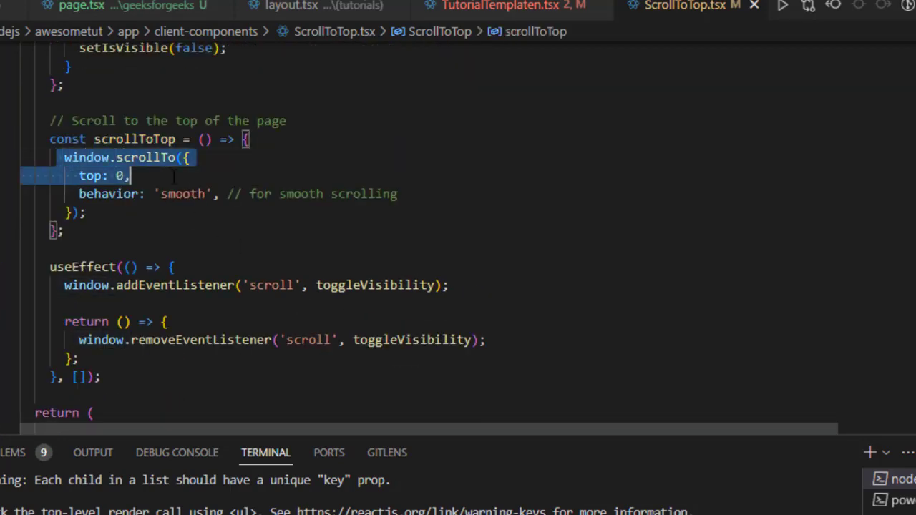
{"action": "mouse_move", "coordinate": [108, 176]}
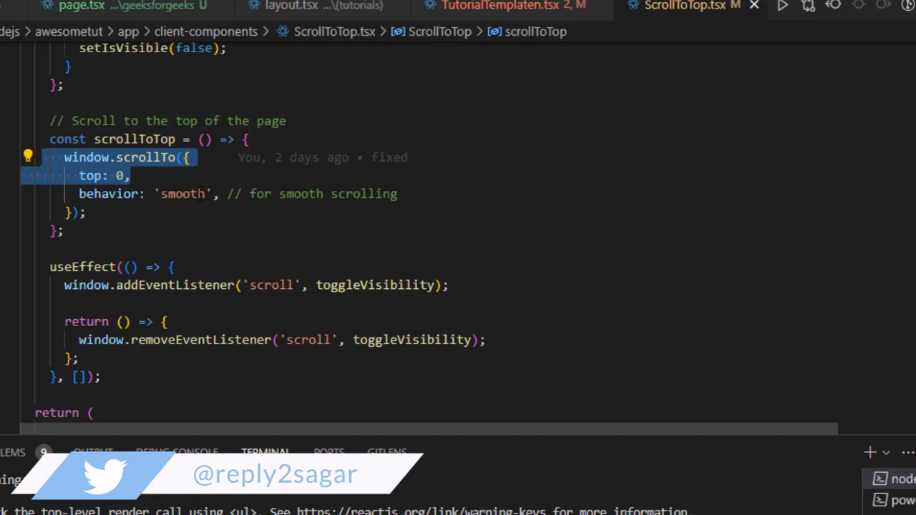
{"action": "left_click", "coordinate": [183, 194]}
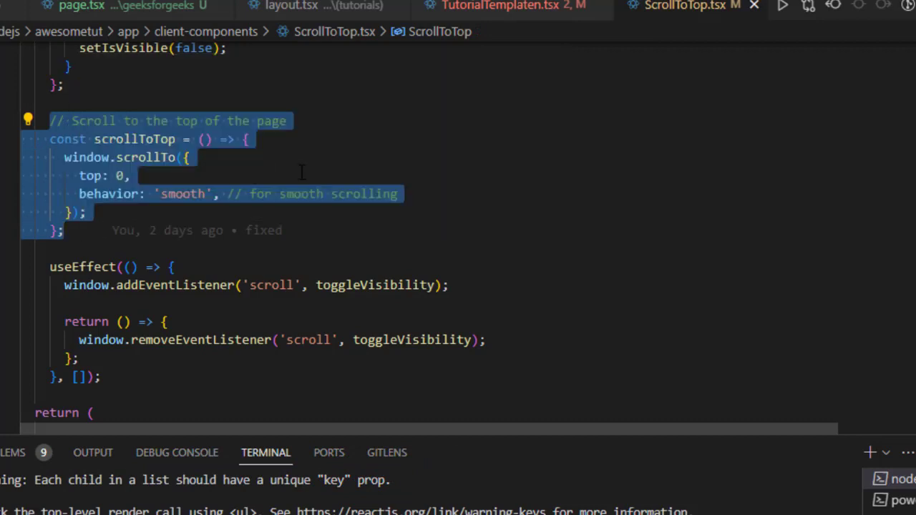
{"action": "scroll", "scroll_direction": "down", "scroll_amount": 3}
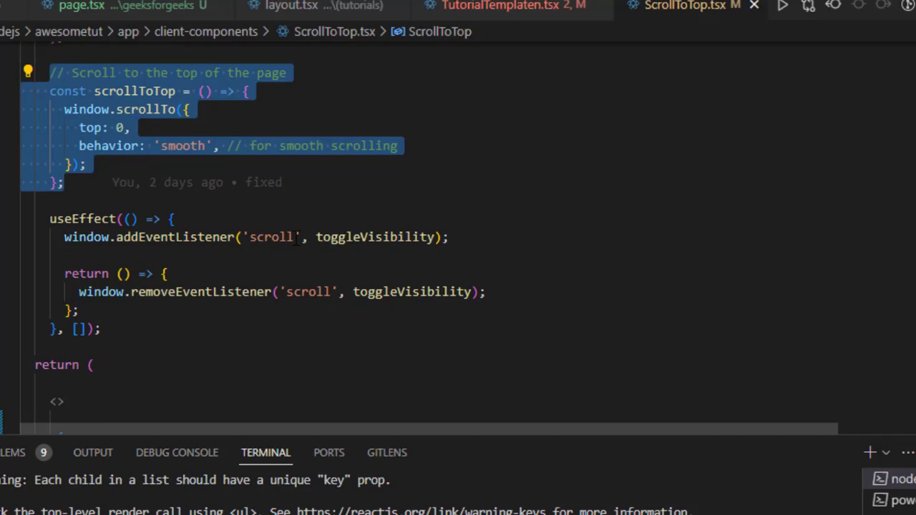
{"action": "mouse_move", "coordinate": [288, 274]}
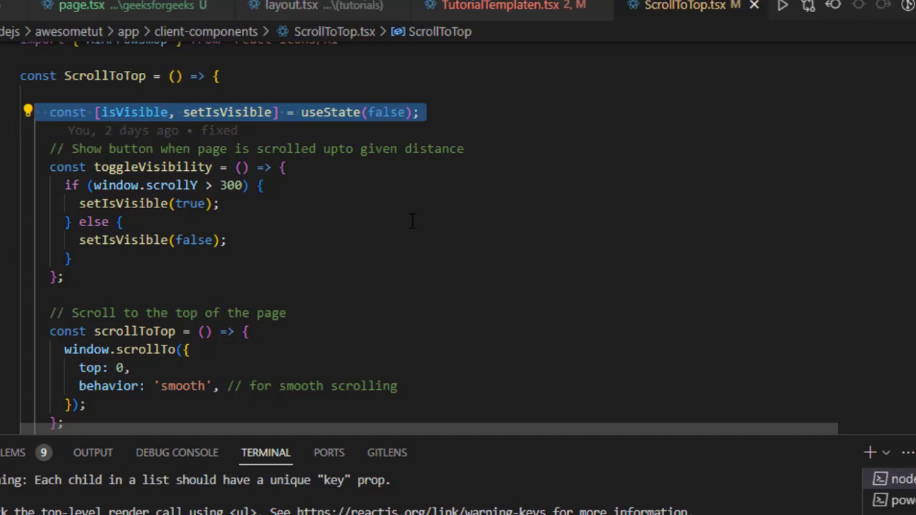
{"action": "mouse_move", "coordinate": [61, 185]}
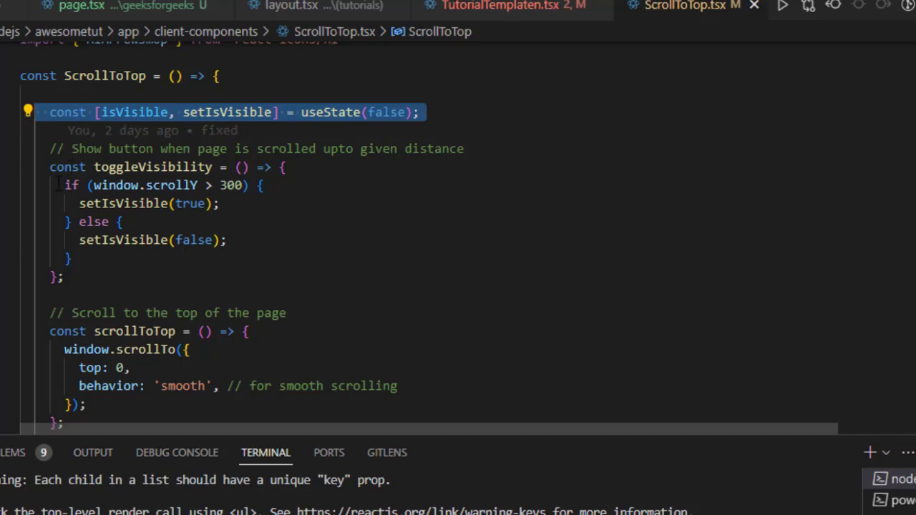
{"action": "mouse_move", "coordinate": [274, 199]}
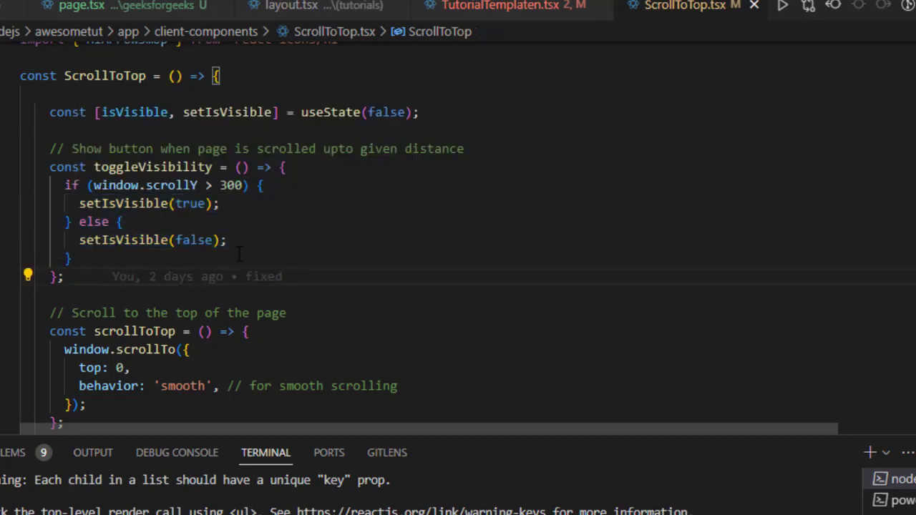
{"action": "mouse_move", "coordinate": [494, 242]}
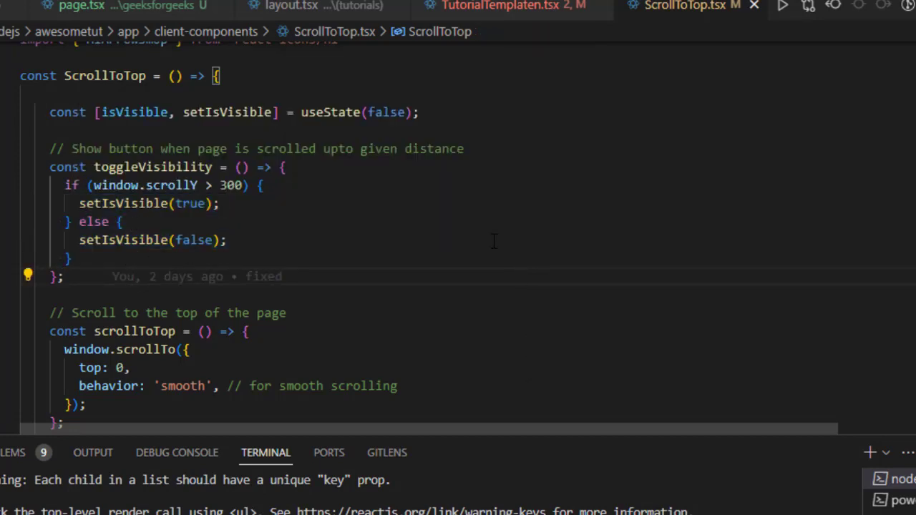